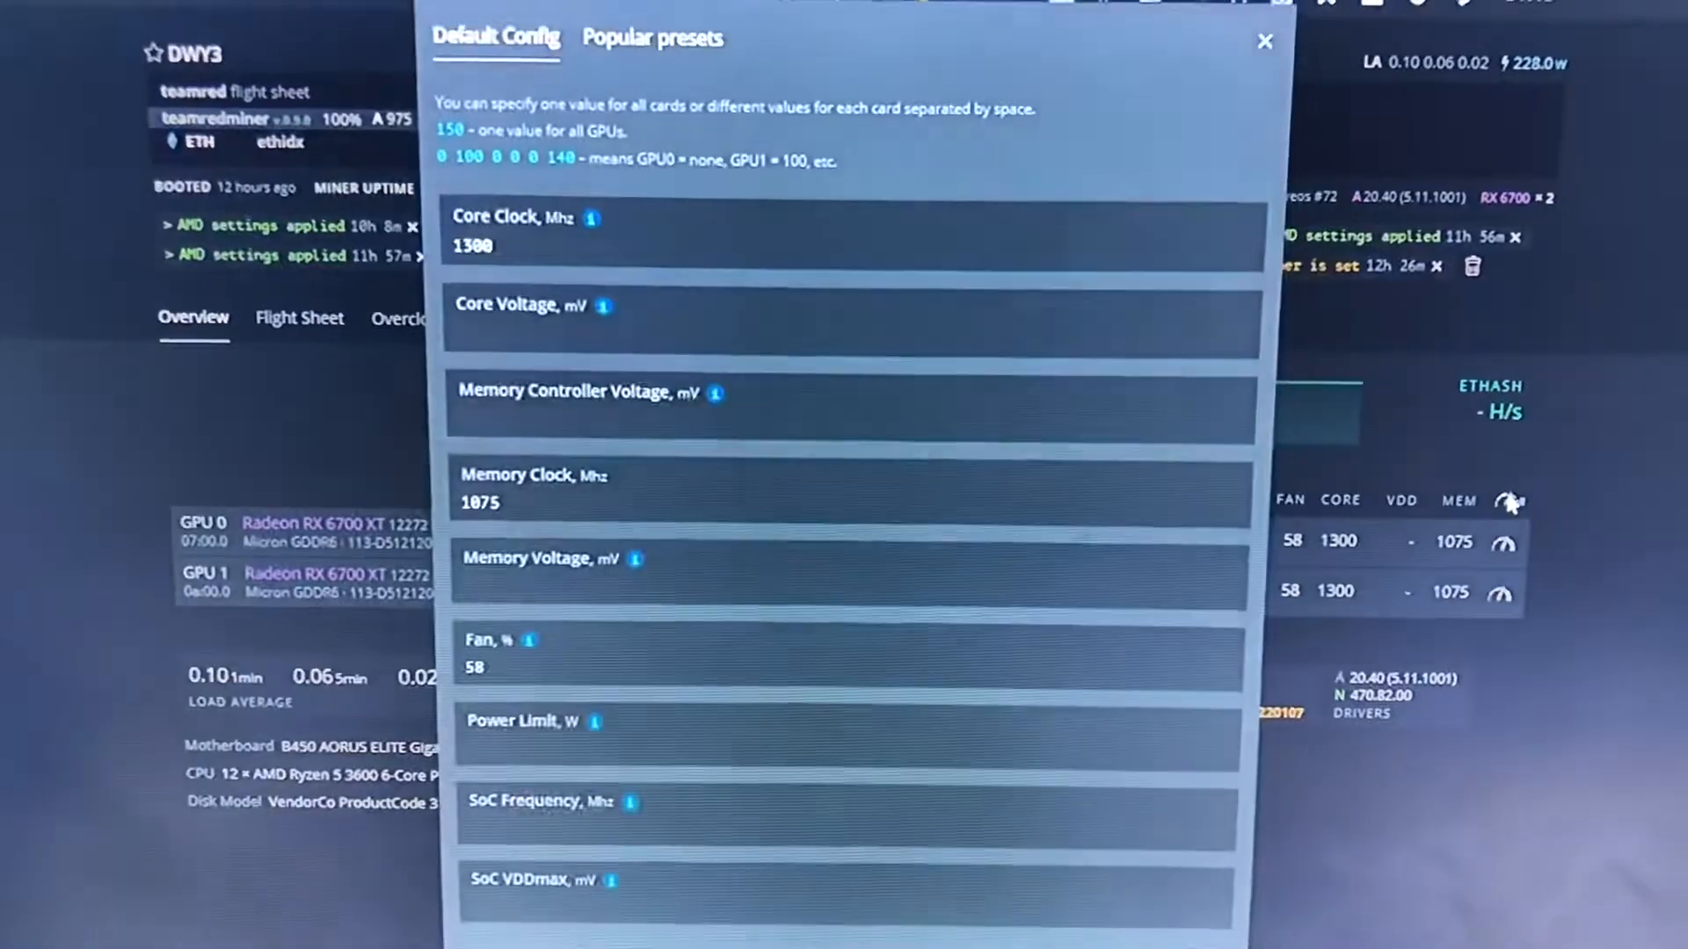
Step: Review the core clock settings, close overclocking, and view the rig overview listing both GPUs at core 1300, memory 1075, fan 58
left_click(582, 270)
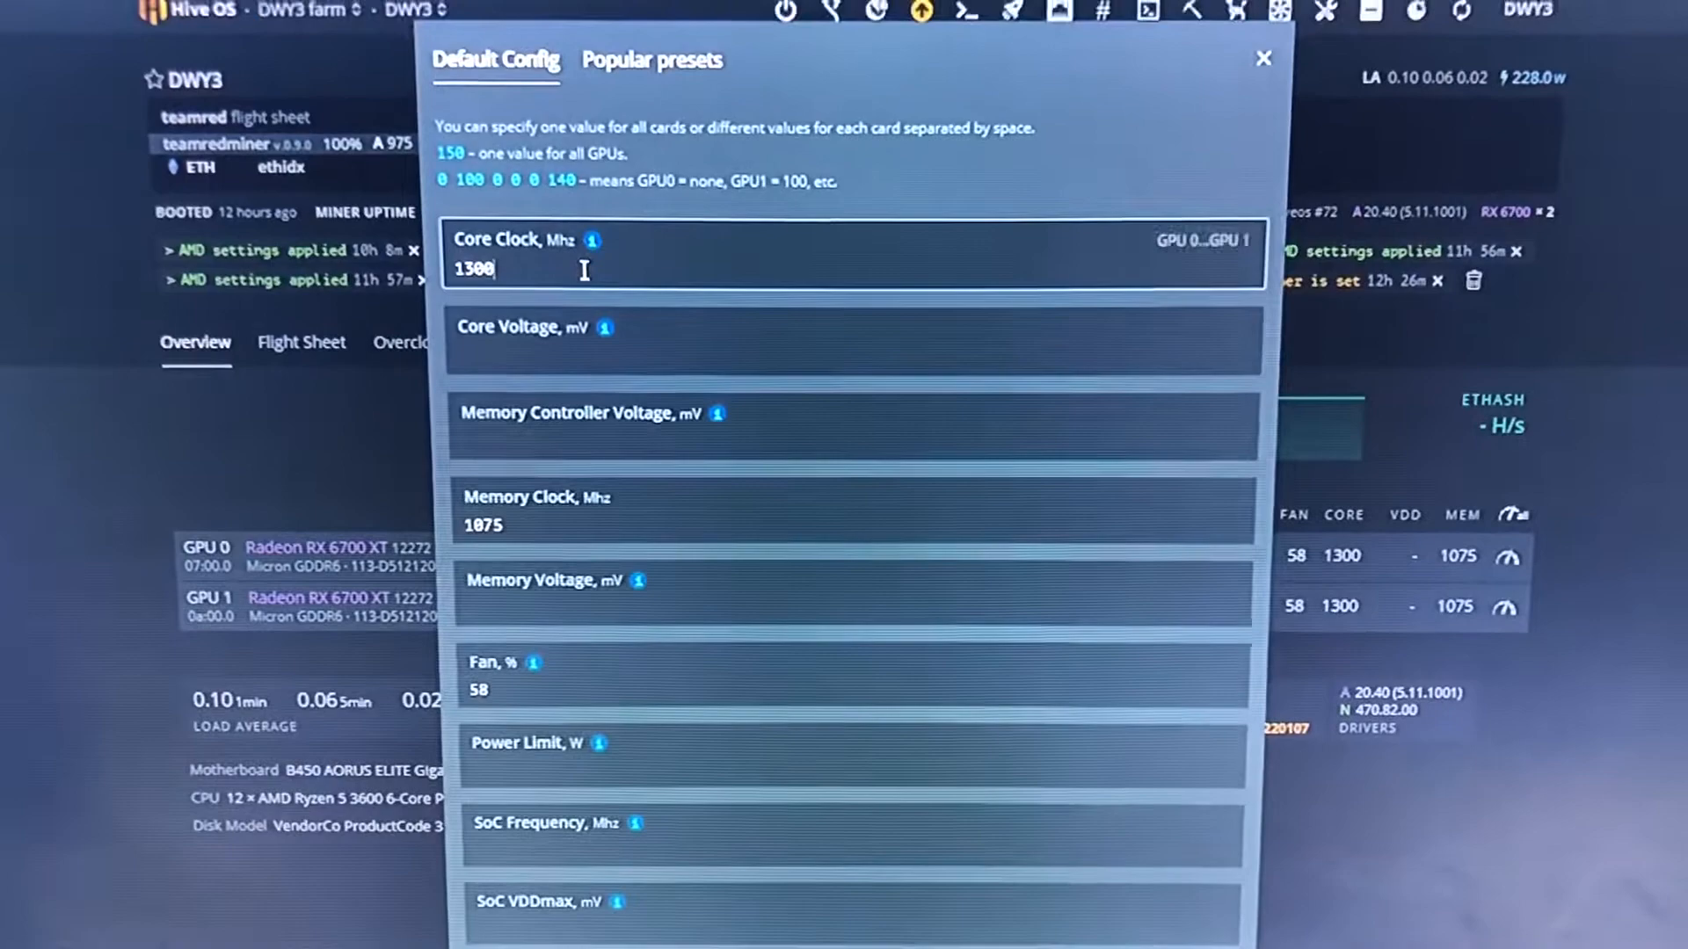
left_click(538, 525)
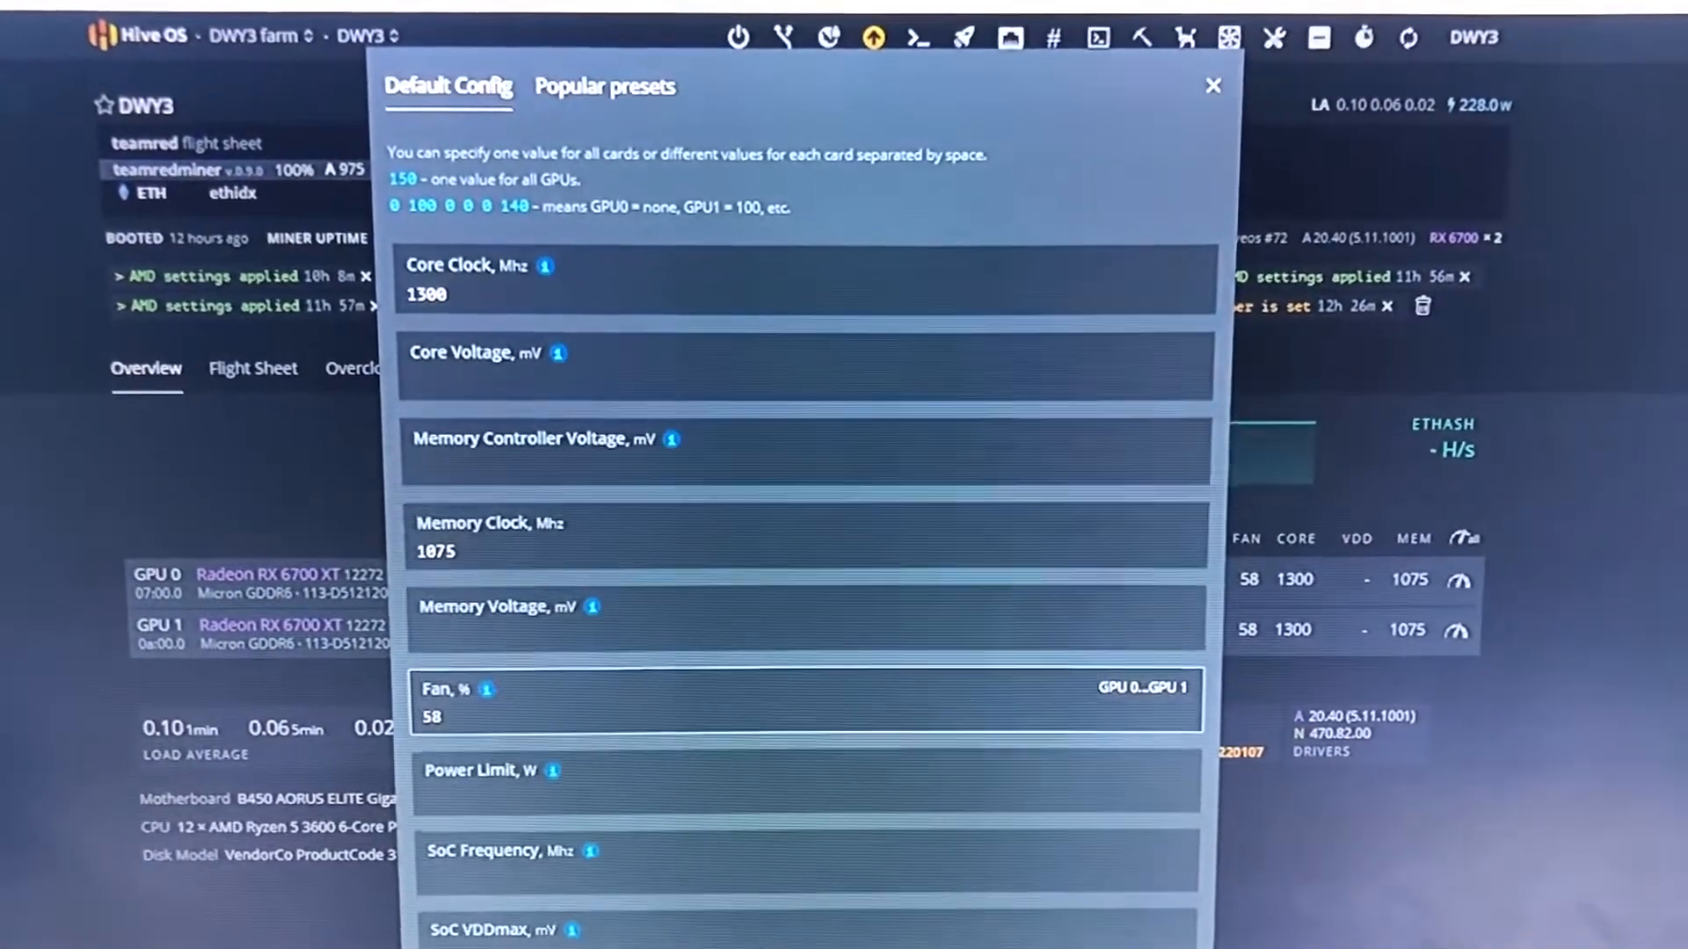
left_click(1211, 85)
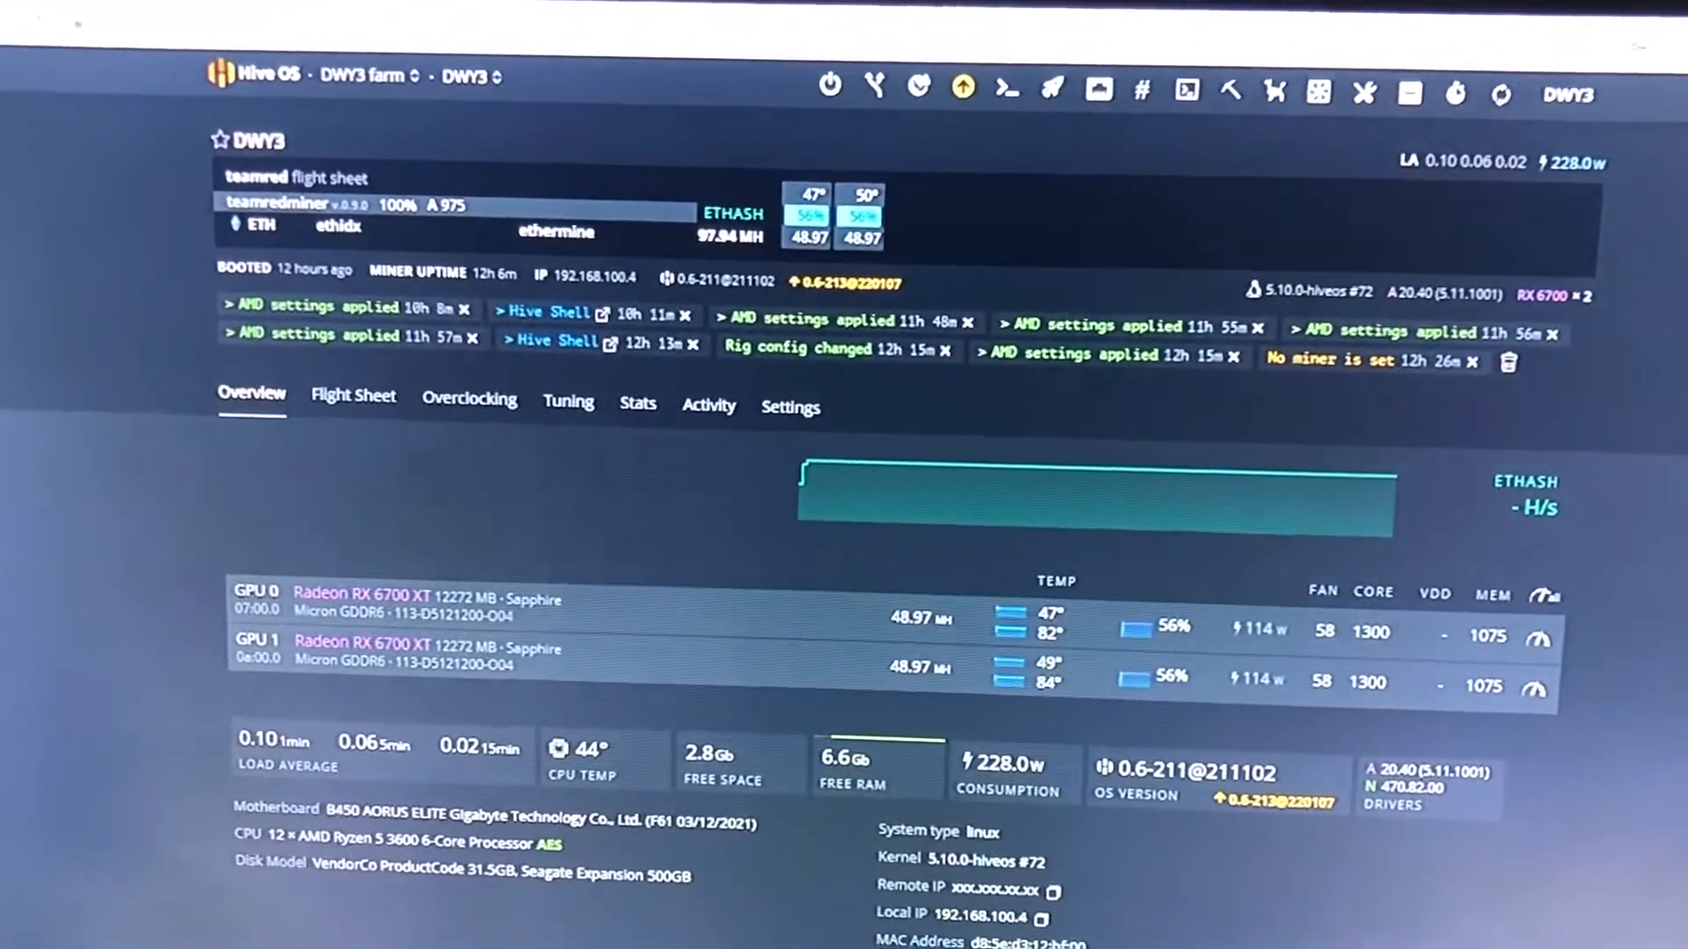
scroll("down", 3)
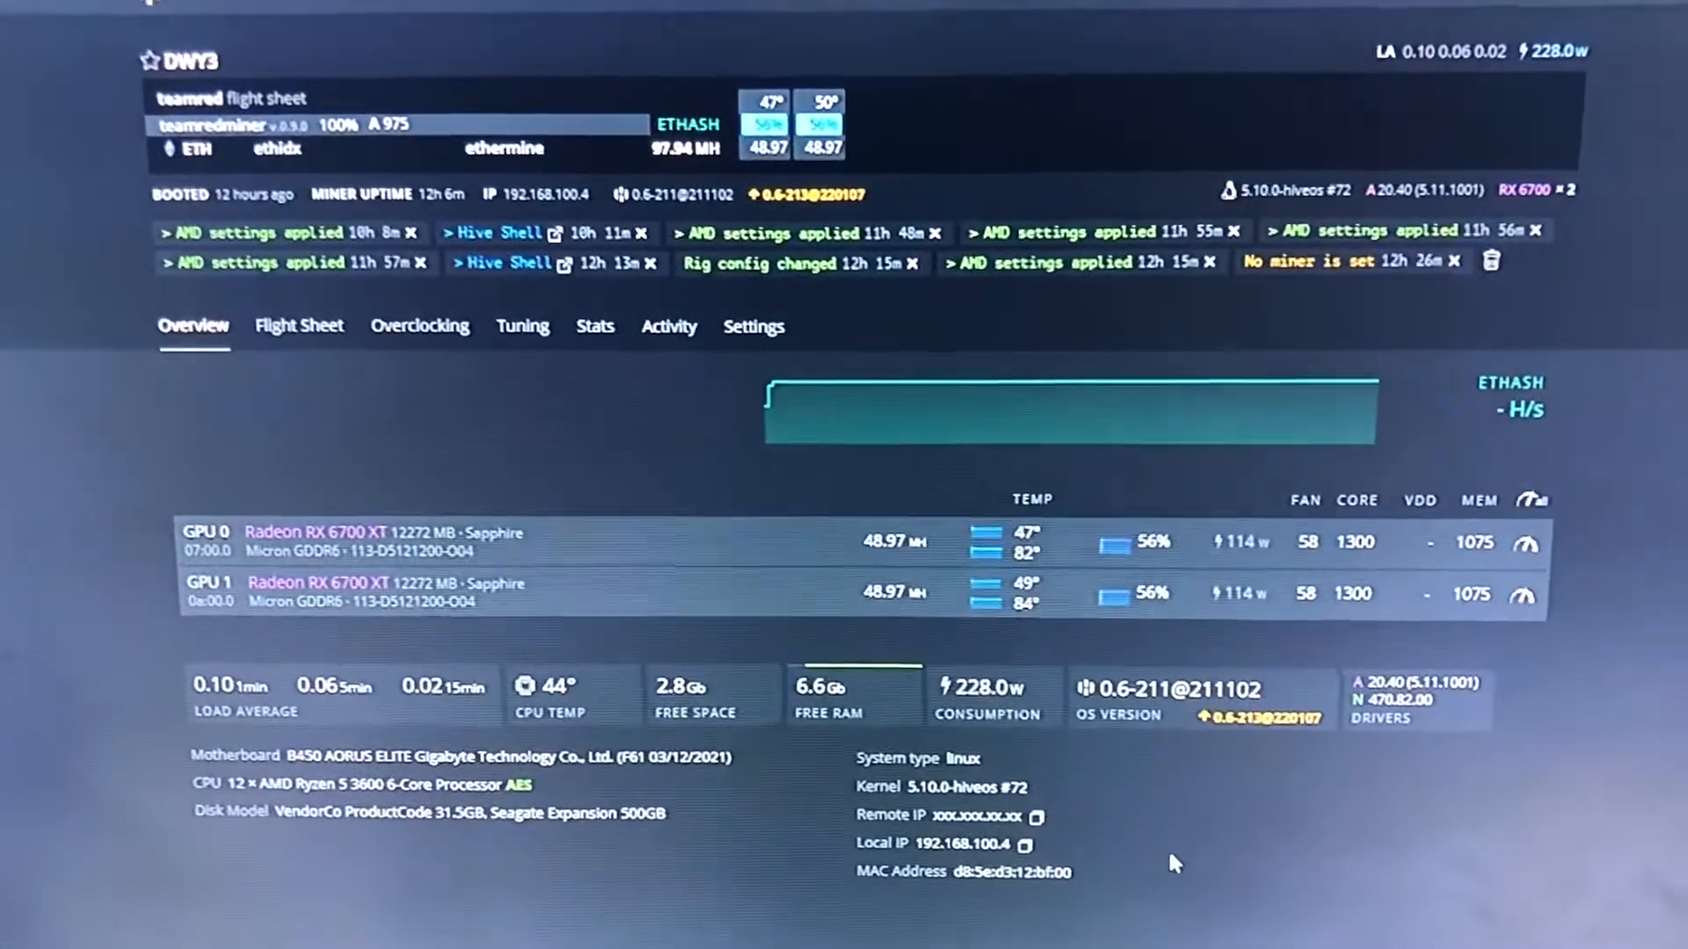